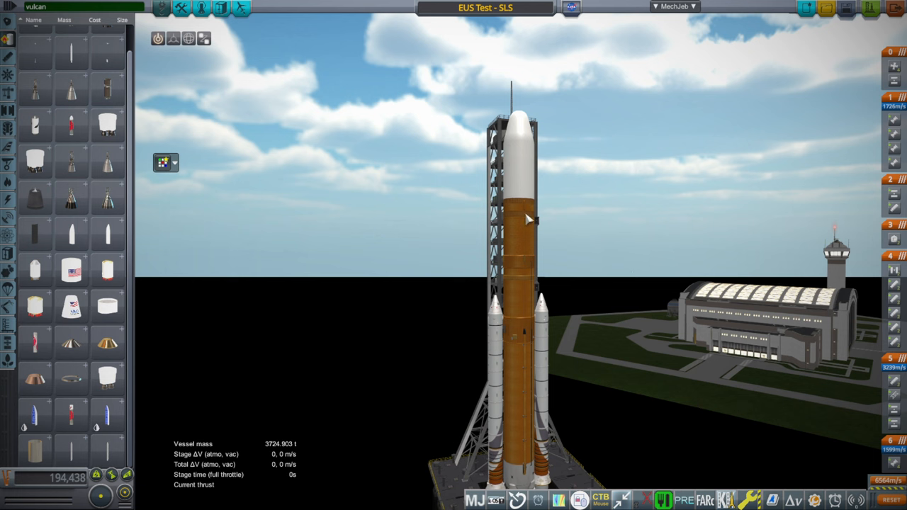
pyautogui.moveTo(631, 250)
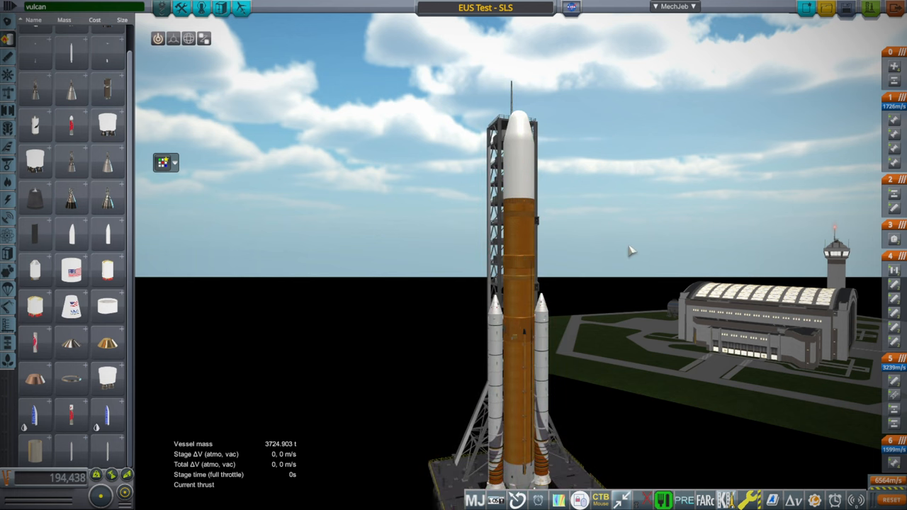
pyautogui.moveTo(653, 258)
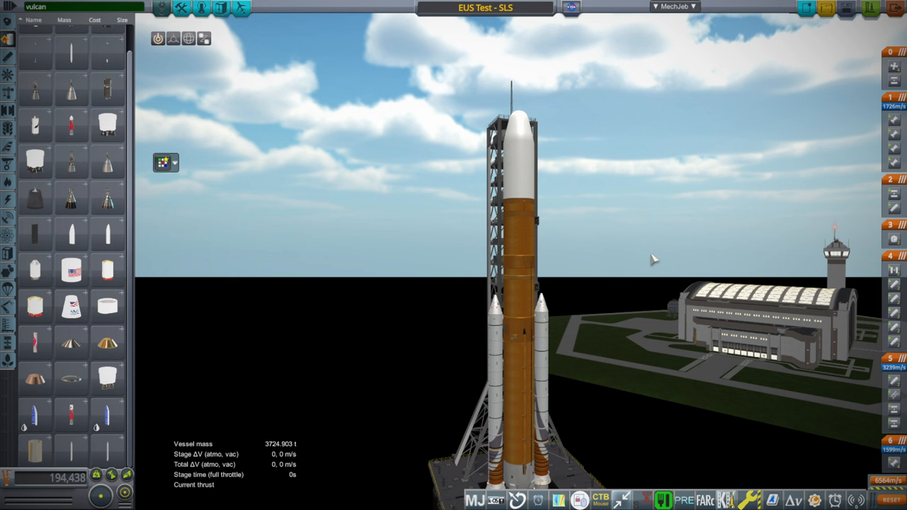
pyautogui.moveTo(693, 381)
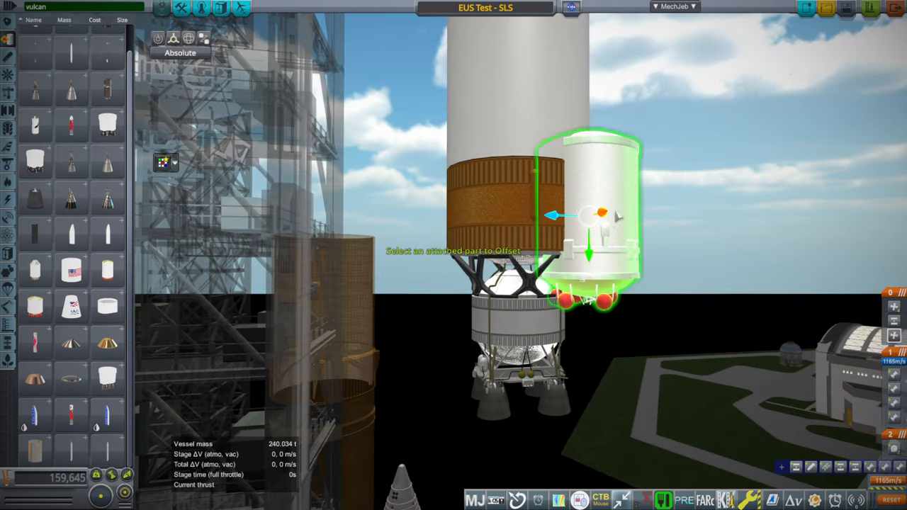
# Shift the white side-mounted tank rightward along the Offset gizmo arrow
pyautogui.moveTo(589, 212); pyautogui.dragTo(645, 213)
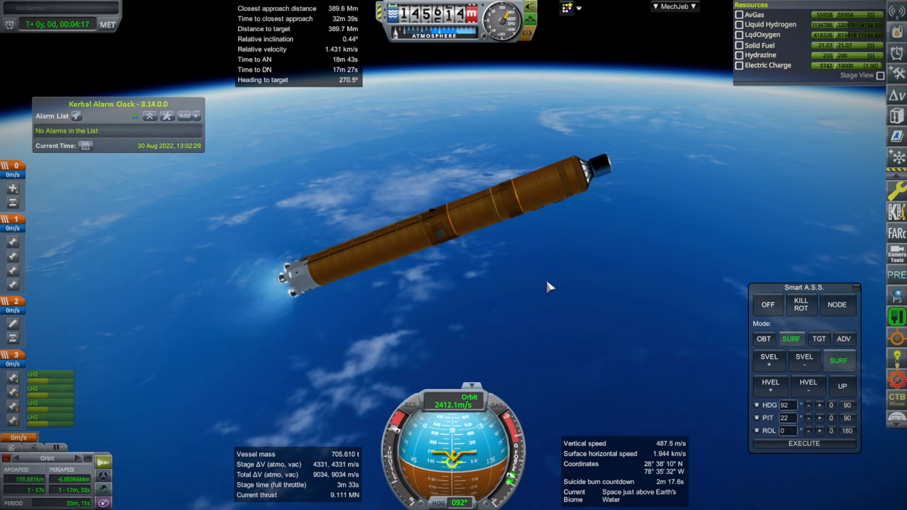
pyautogui.click(768, 304)
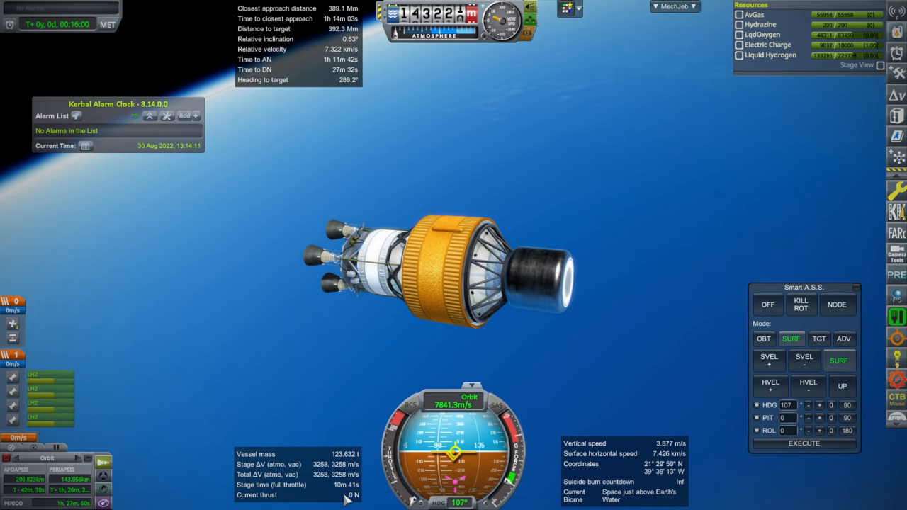
# In map view, add a maneuver node and shift the Moon-transfer burn slightly later
pyautogui.press('m')
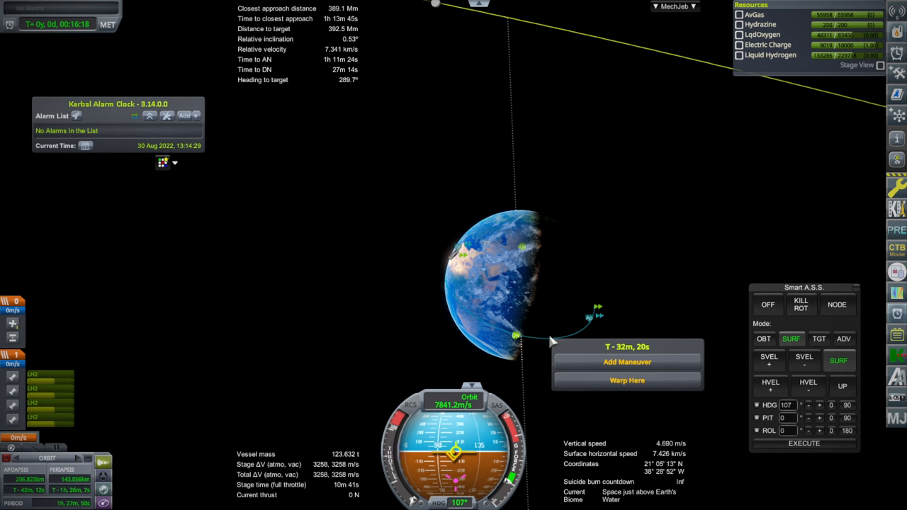
pyautogui.click(626, 362)
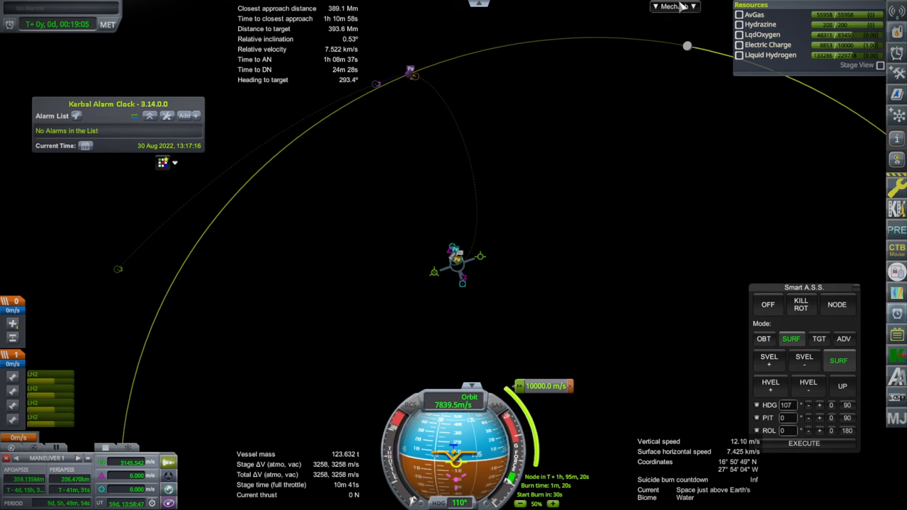
pyautogui.click(673, 6)
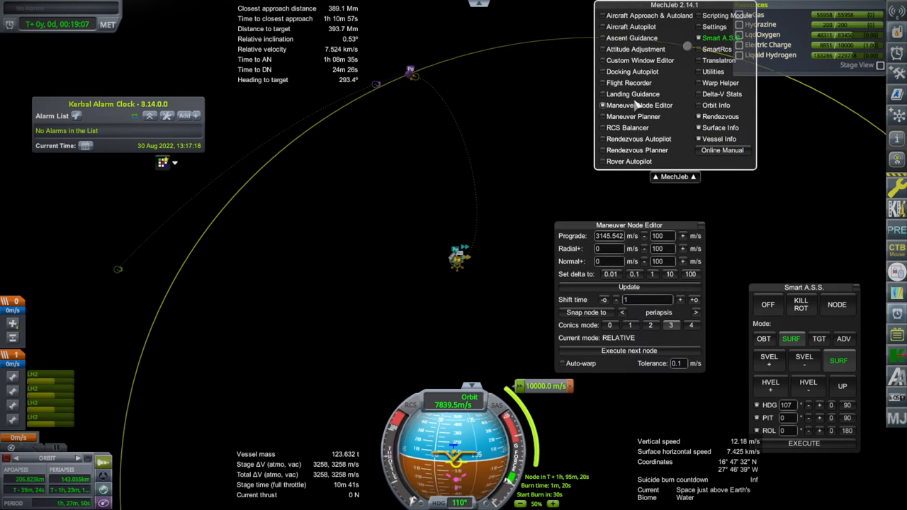
pyautogui.click(674, 176)
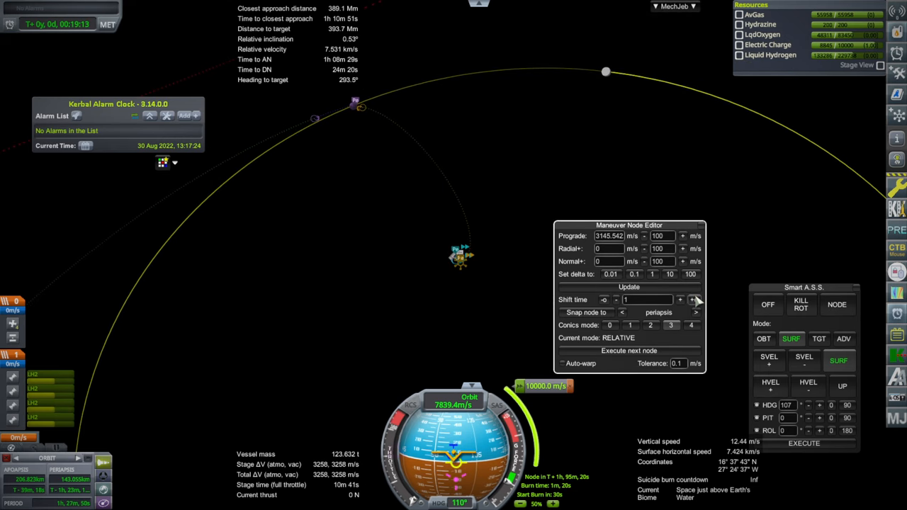
pyautogui.click(681, 299)
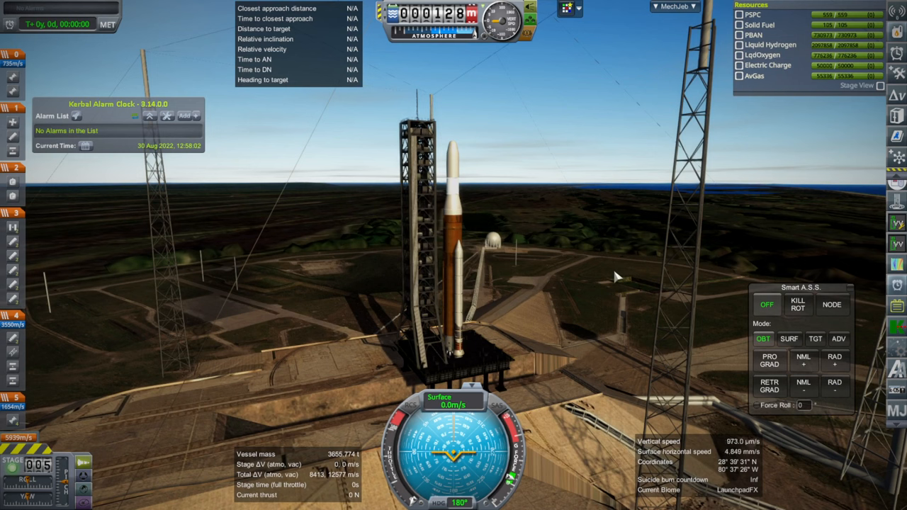
pyautogui.moveTo(587, 261)
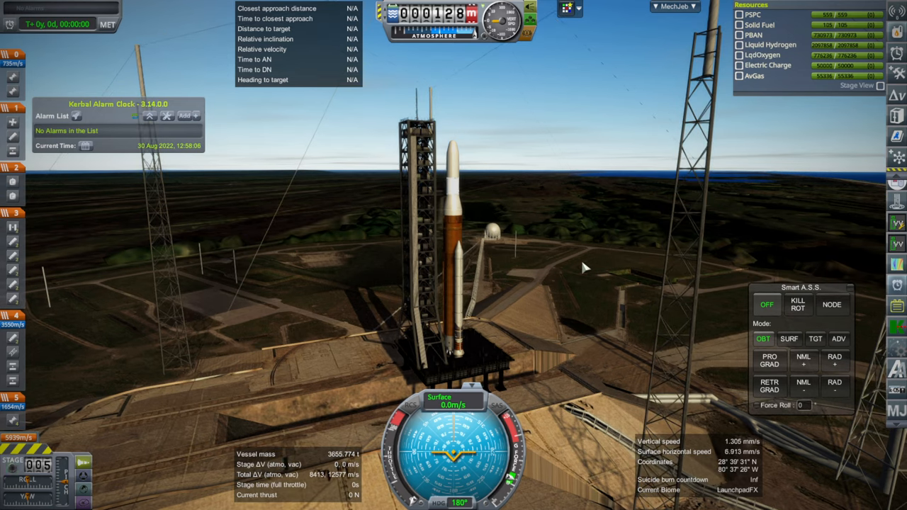
pyautogui.moveTo(580, 279)
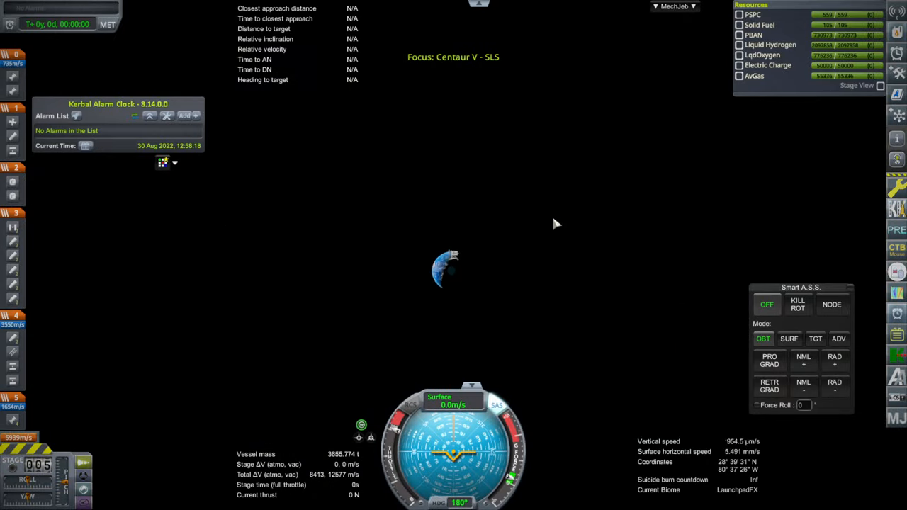
# Select the Moon on the map and set it as the target
pyautogui.click(526, 111)
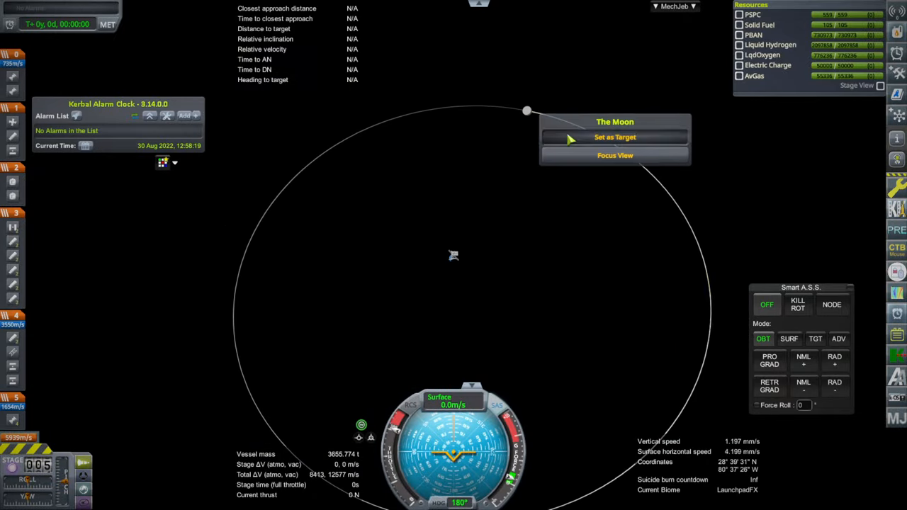
pyautogui.click(614, 136)
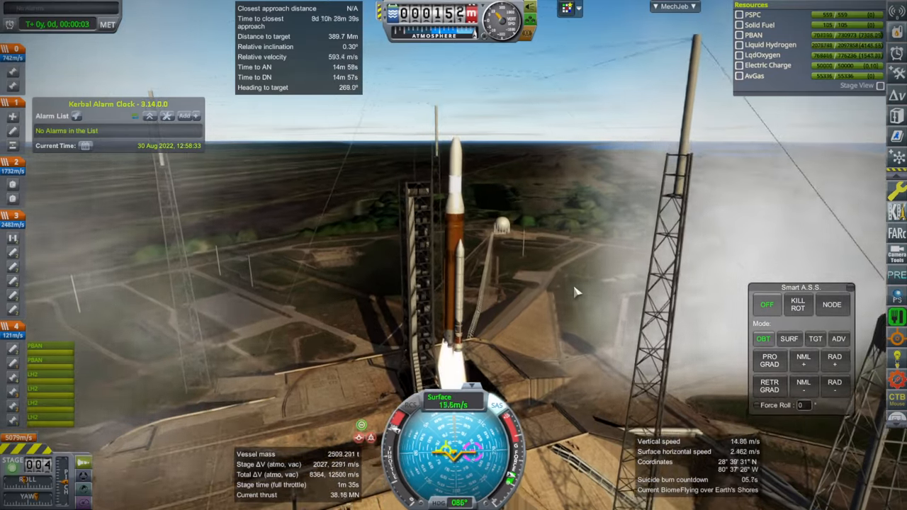
# Switch Smart A.S.S. to SURF mode to hold attitude relative to the surface
pyautogui.click(789, 339)
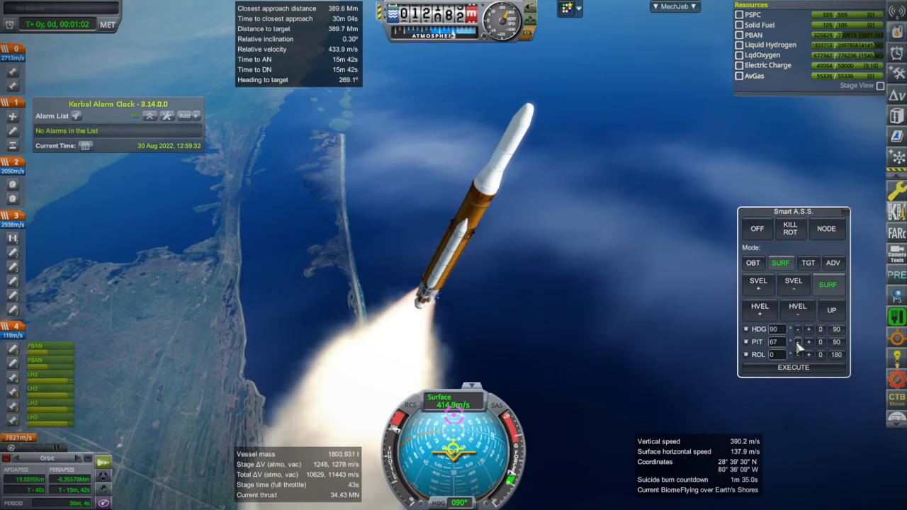
pyautogui.moveTo(603, 294)
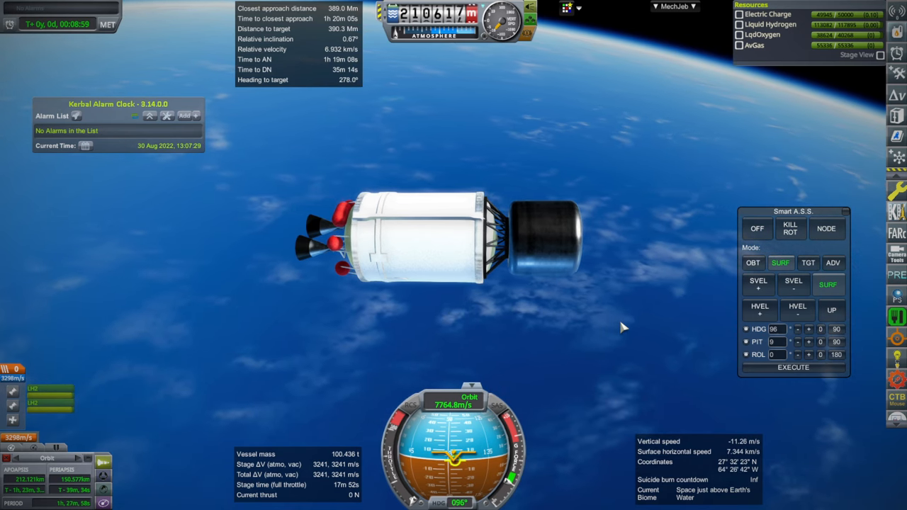
pyautogui.press('m')
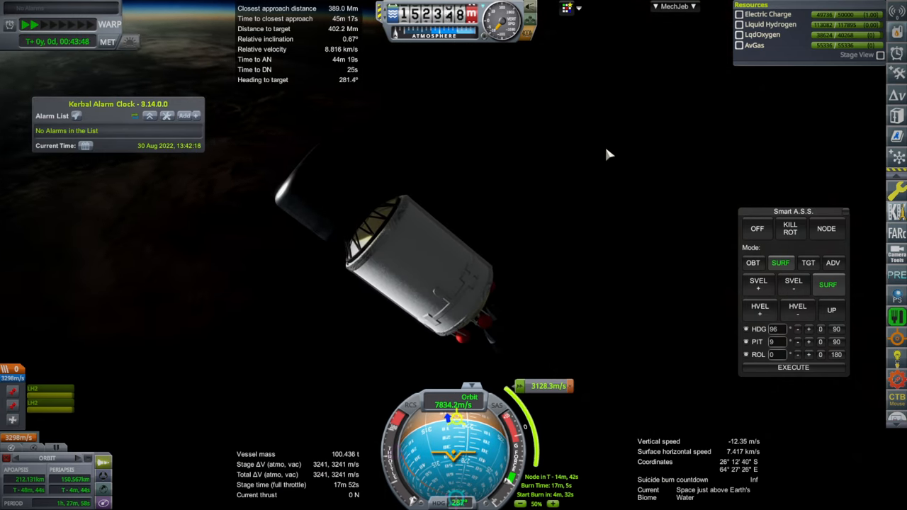
pyautogui.moveTo(514, 218)
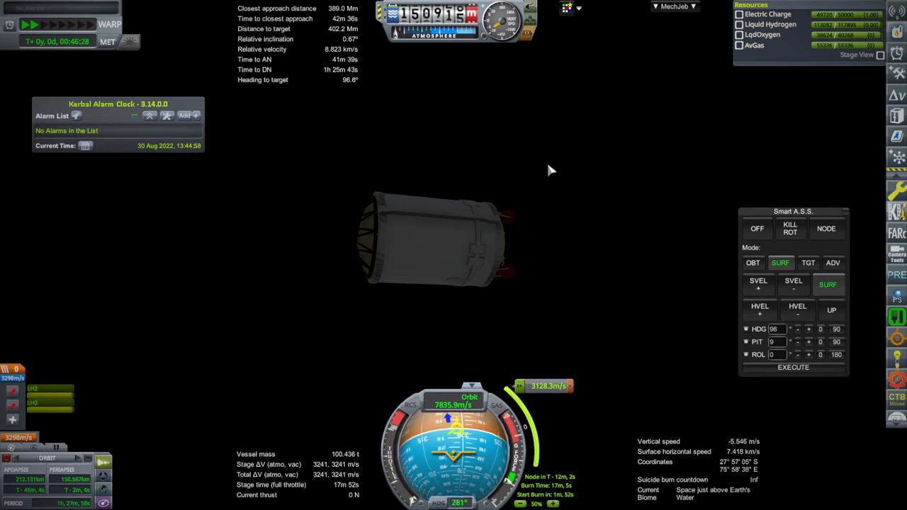
# Set Smart A.S.S. to NODE so the upper stage points at the maneuver node
pyautogui.click(822, 228)
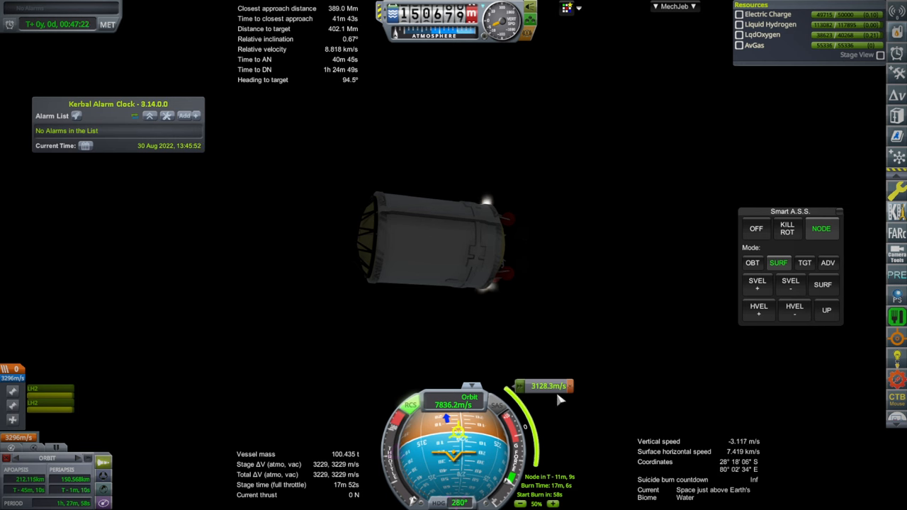
pyautogui.moveTo(643, 179)
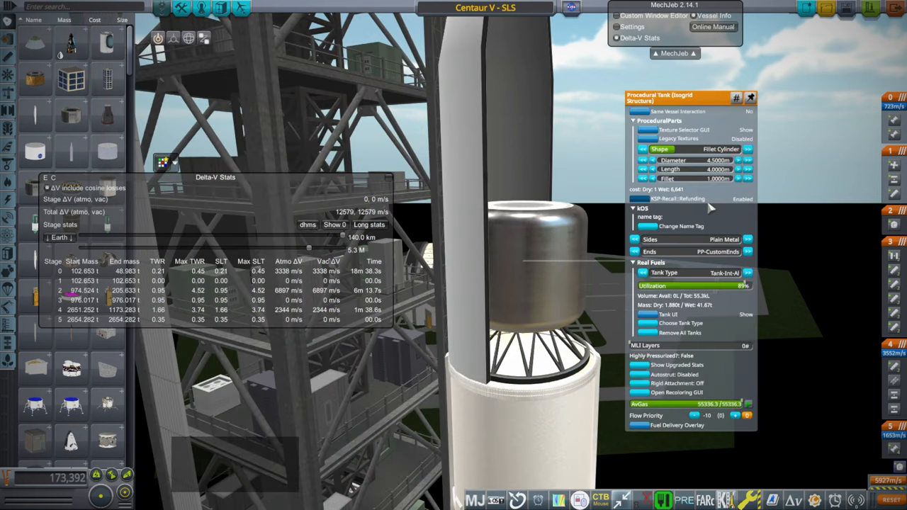
# Lower the procedural tank's Real Fuels utilization from 89% to 85%
pyautogui.click(744, 286)
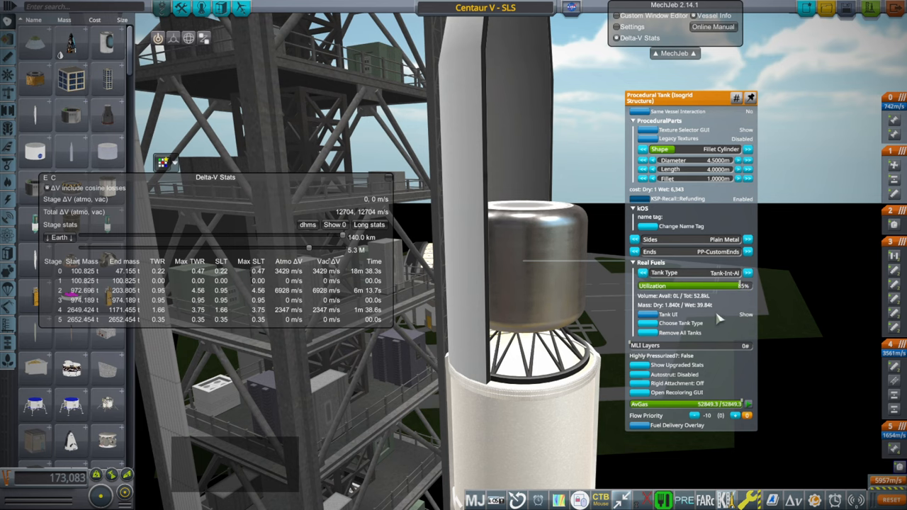
pyautogui.moveTo(716, 318)
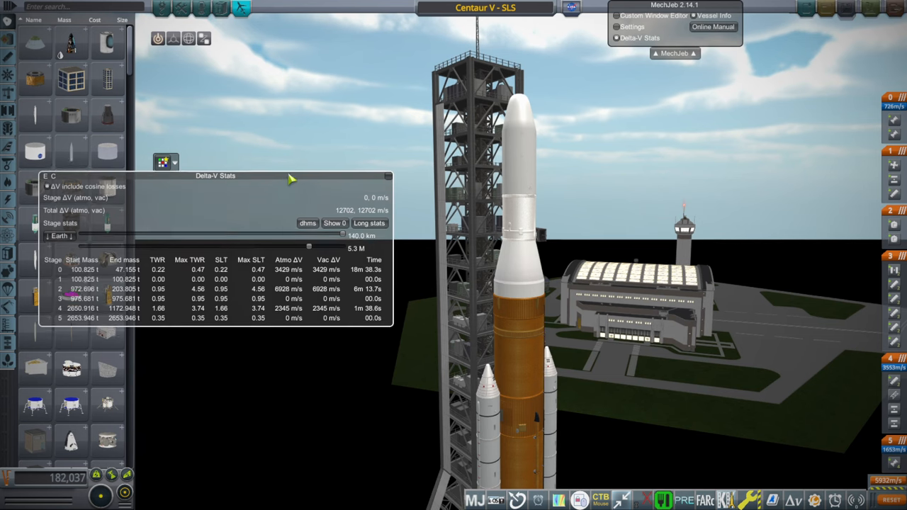
# Move the Delta-V Stats window higher on the editor screen
pyautogui.moveTo(215, 176); pyautogui.dragTo(236, 60)
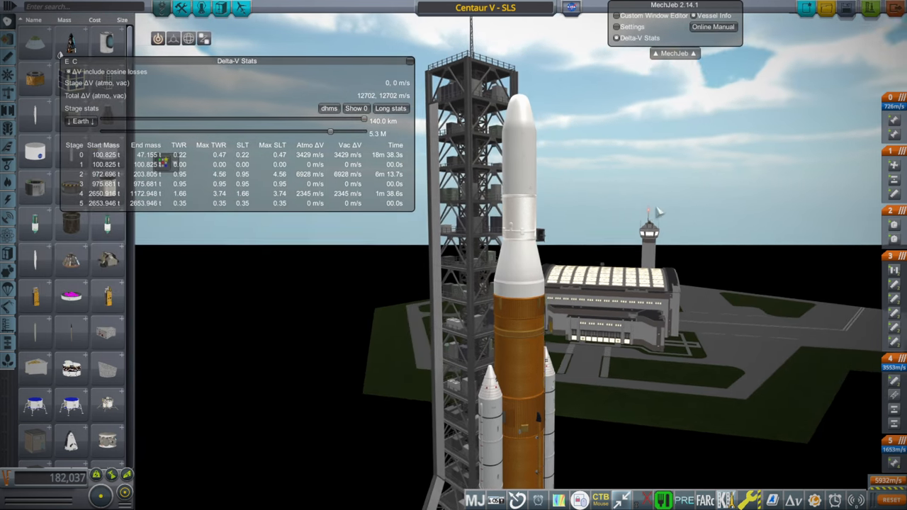